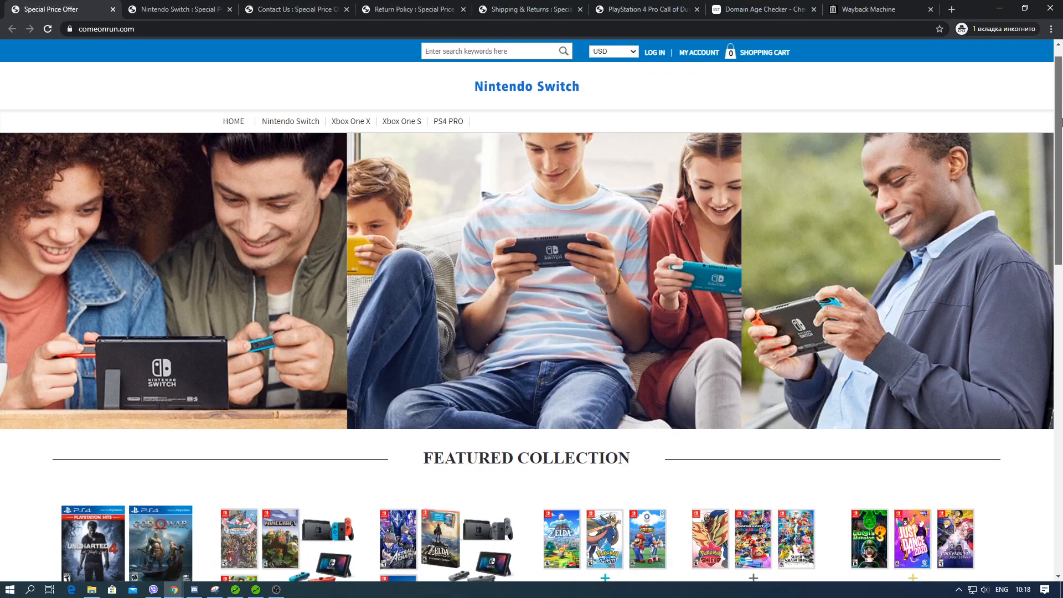
Review the PlayStation 4 Pro Call of Duty bundle: highlight its $99.00 price and read the God of War description.
{"action": "scroll", "scroll_direction": "down", "scroll_amount": 3}
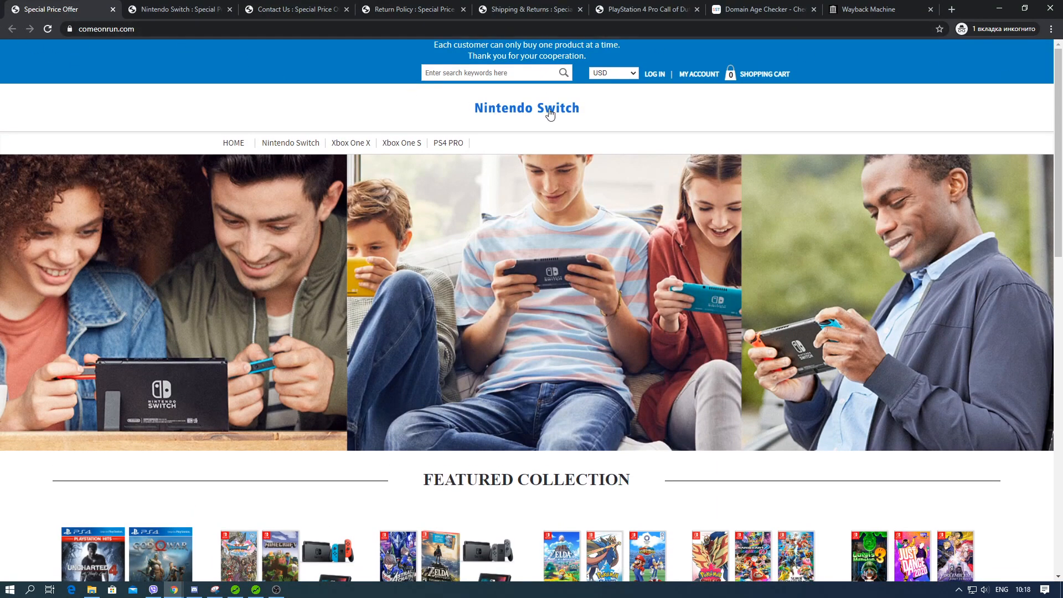
{"action": "mouse_move", "coordinate": [486, 103]}
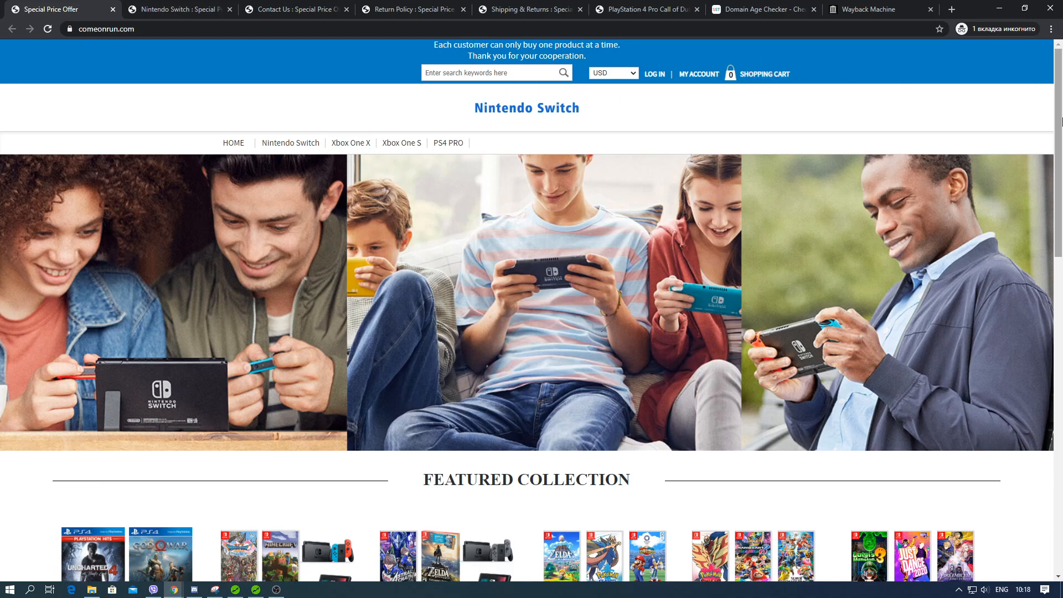
{"action": "scroll", "scroll_direction": "down", "scroll_amount": 3}
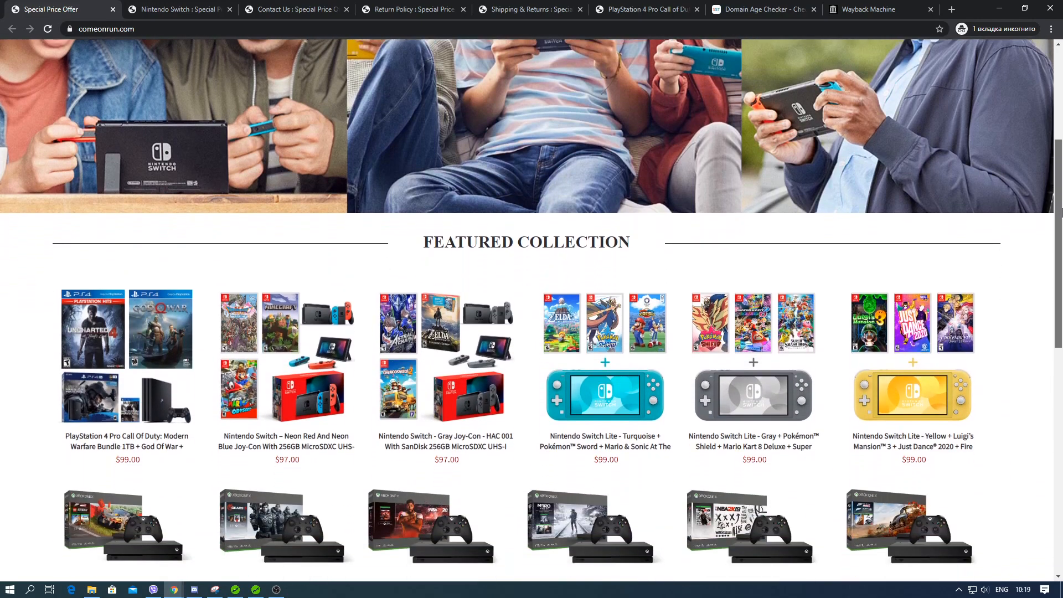
{"action": "scroll", "scroll_direction": "down", "scroll_amount": 3}
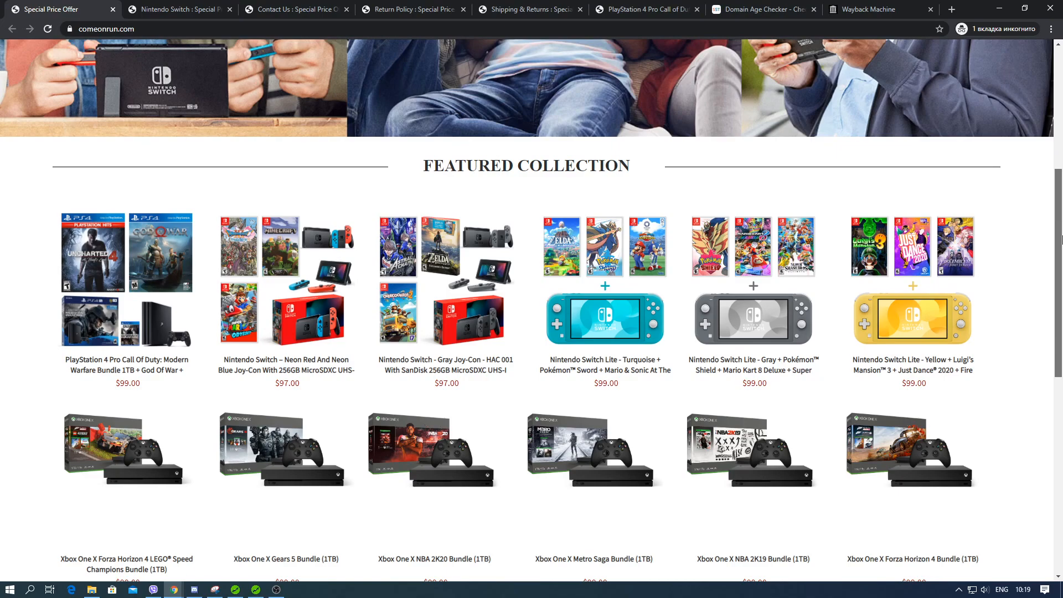
{"action": "scroll", "scroll_direction": "down", "scroll_amount": 3}
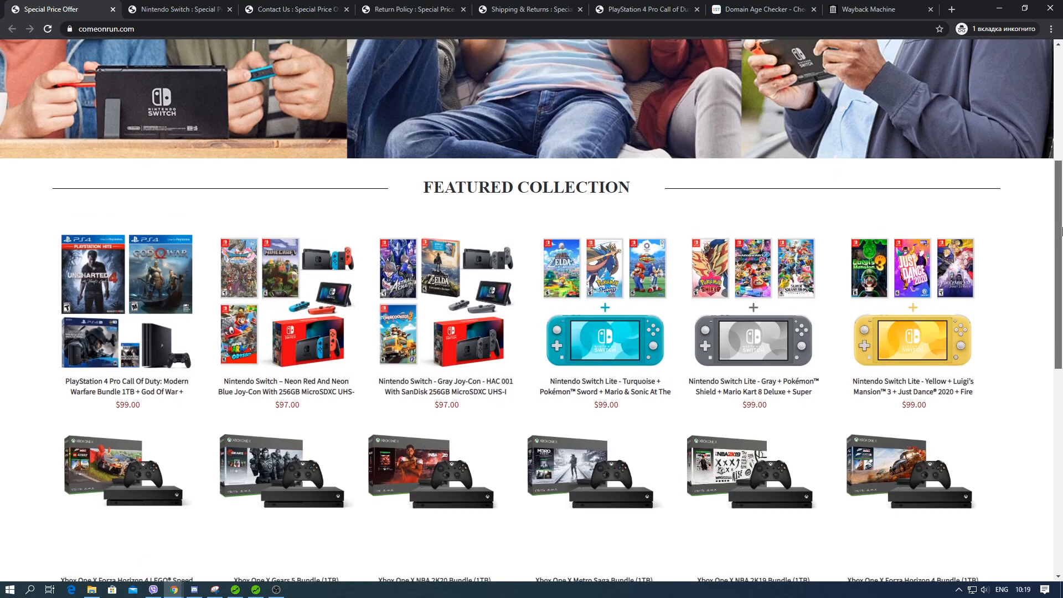
{"action": "scroll", "scroll_direction": "down", "scroll_amount": 3}
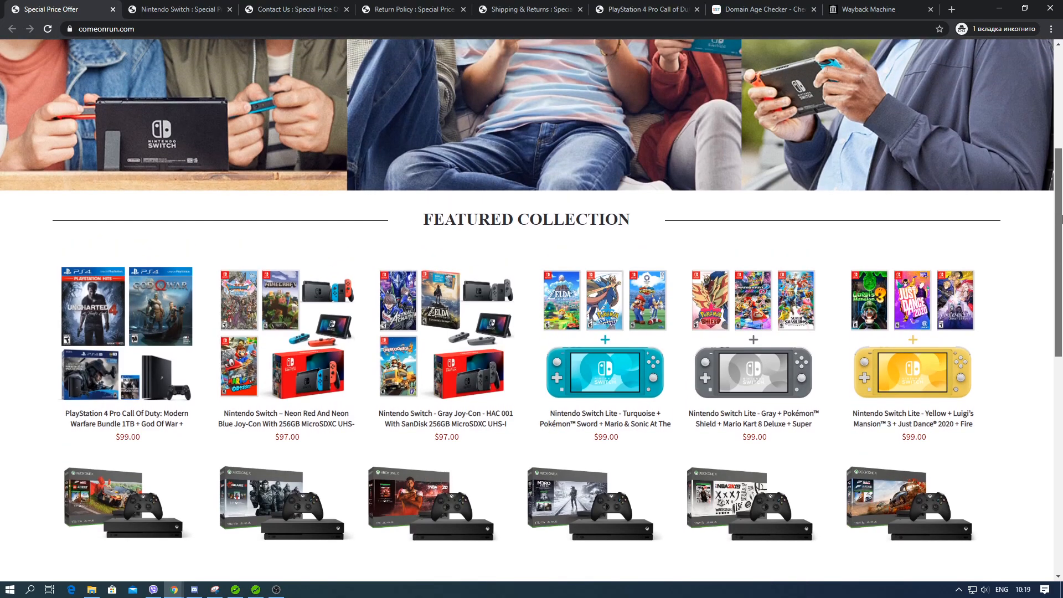
{"action": "scroll", "scroll_direction": "down", "scroll_amount": 3}
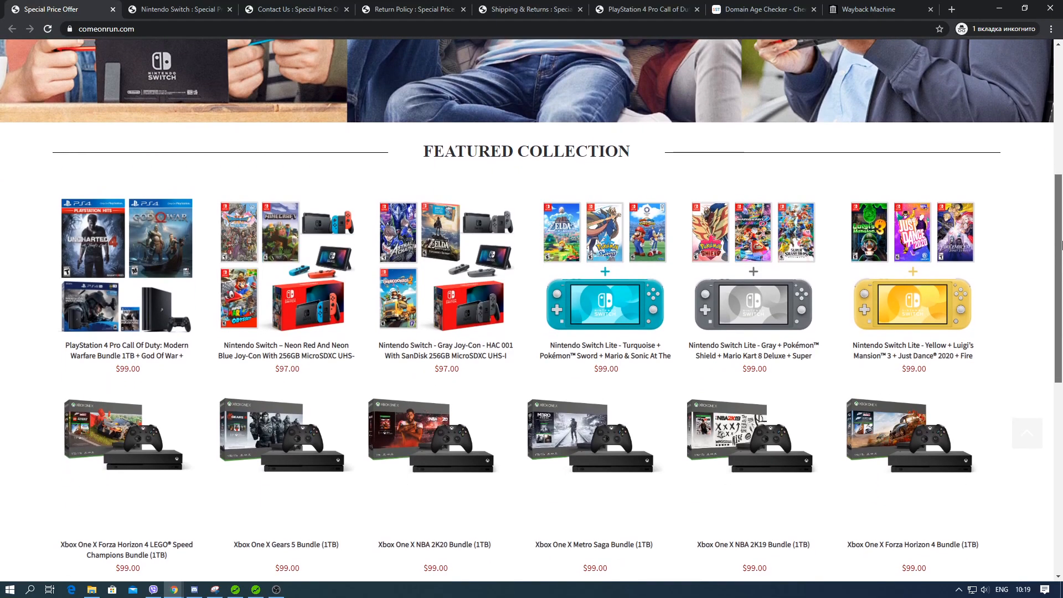
{"action": "scroll", "scroll_direction": "down", "scroll_amount": 3}
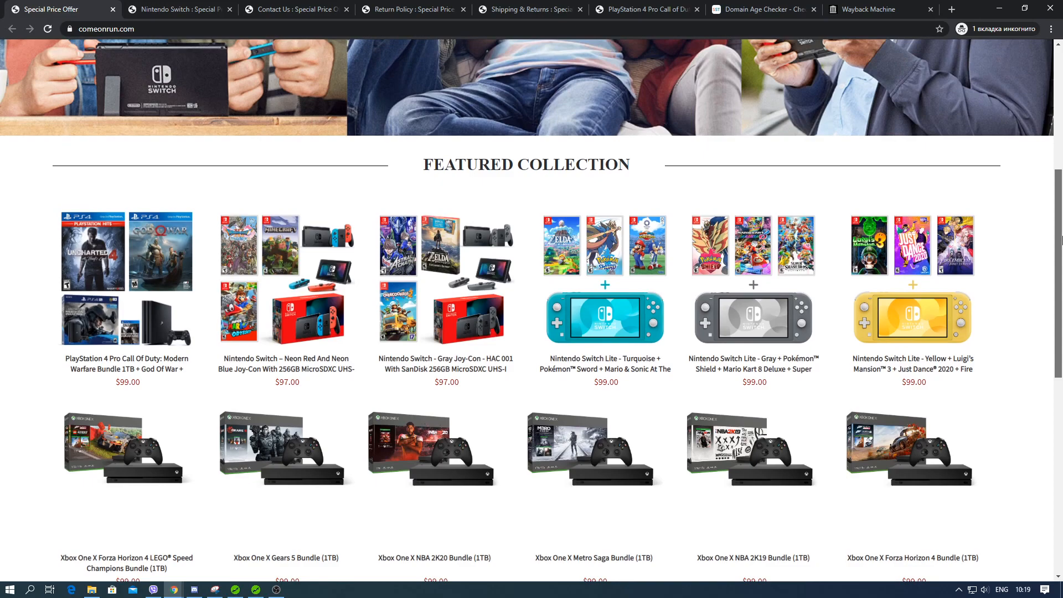
{"action": "scroll", "scroll_direction": "down", "scroll_amount": 3}
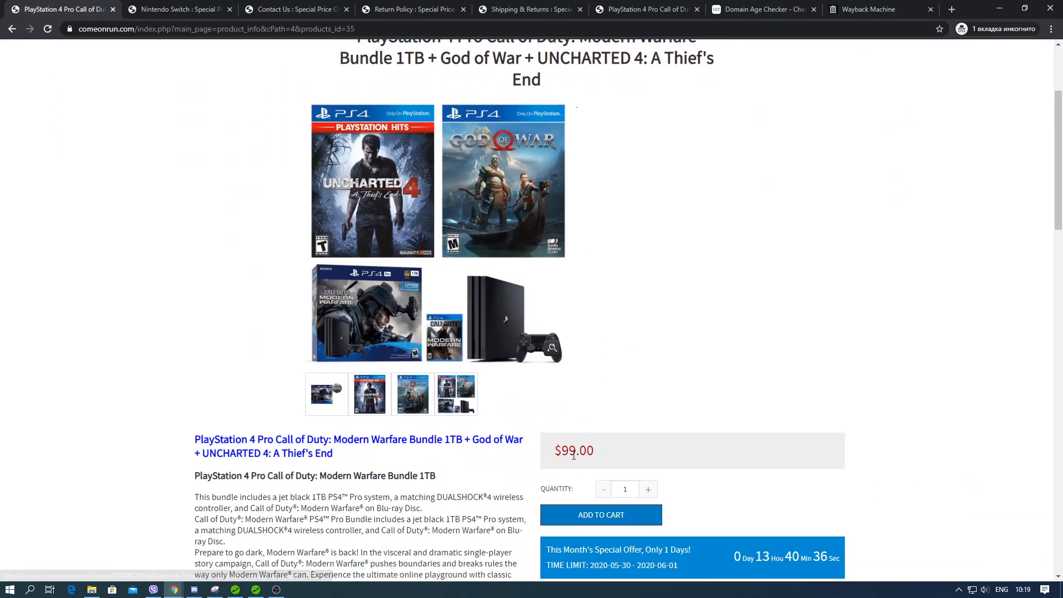
{"action": "double_click", "coordinate": [574, 450]}
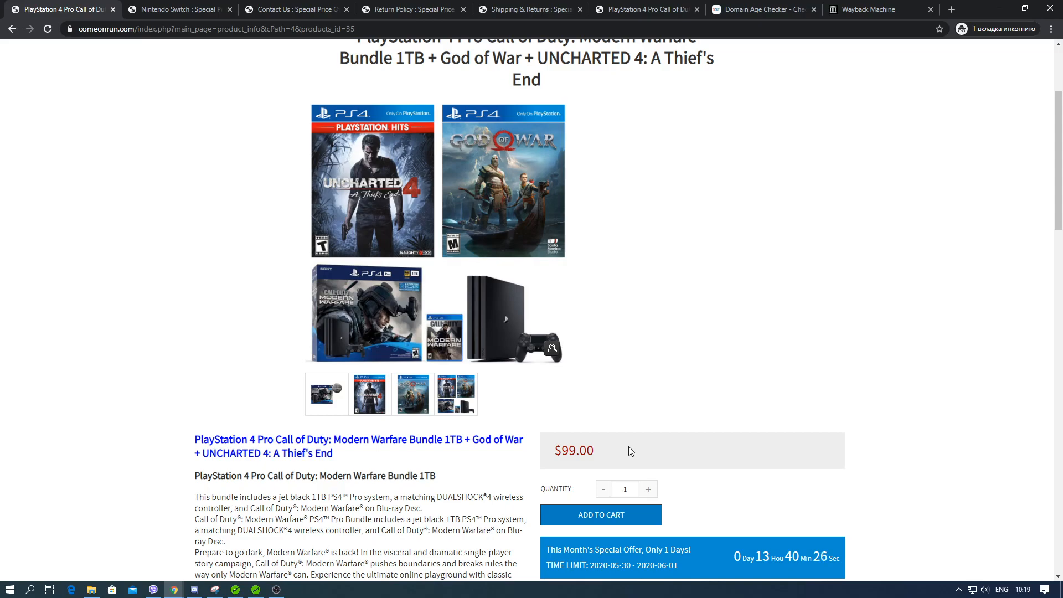
{"action": "mouse_move", "coordinate": [276, 188]}
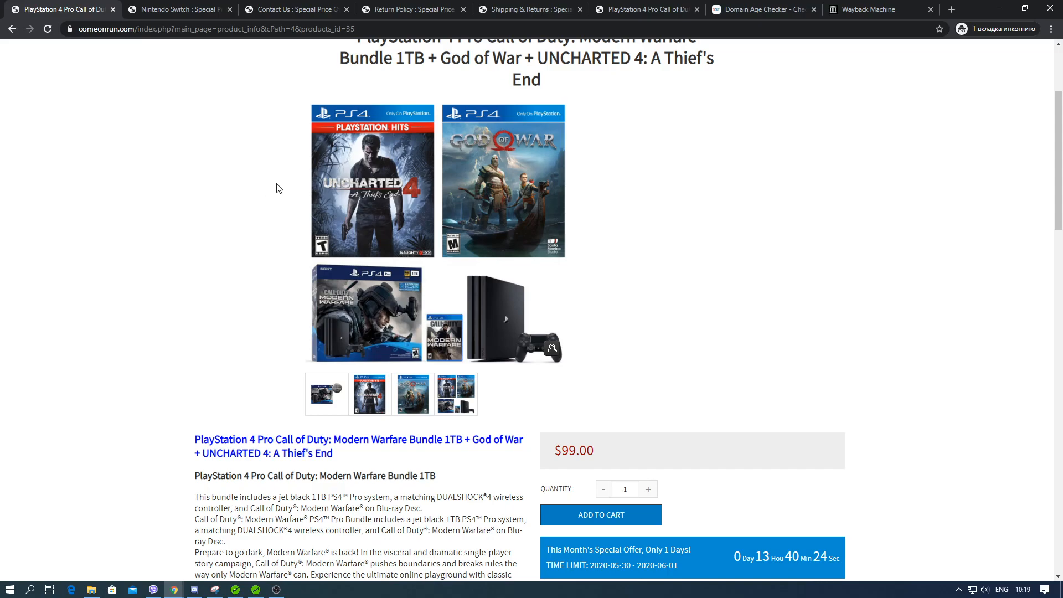
{"action": "scroll", "scroll_direction": "down", "scroll_amount": 3}
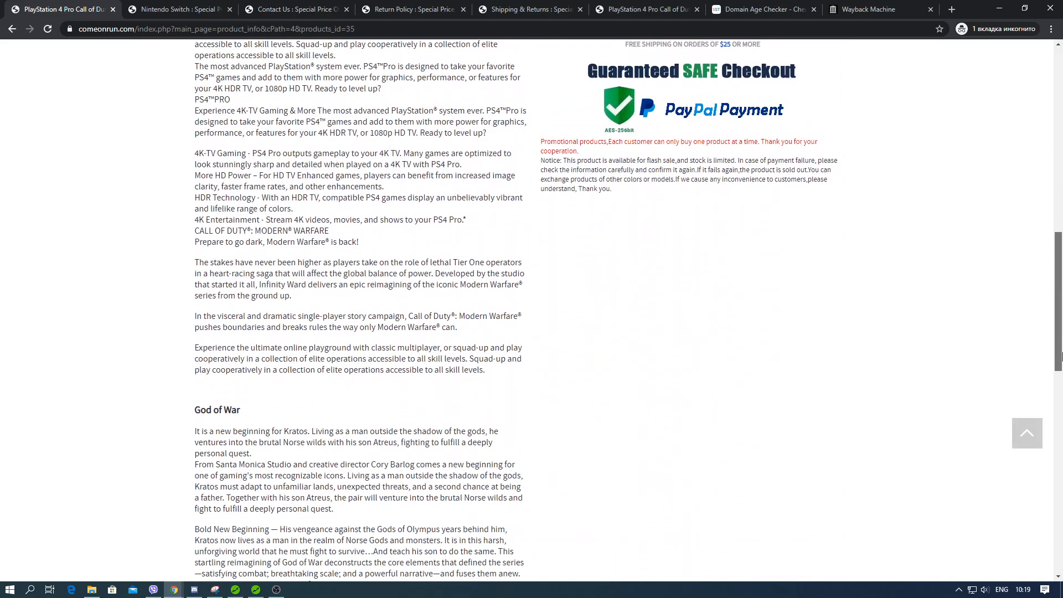
Look over the comeonrun.com Contact Us form and footer, then bring up the Return Policy page.
{"action": "left_click", "coordinate": [295, 8]}
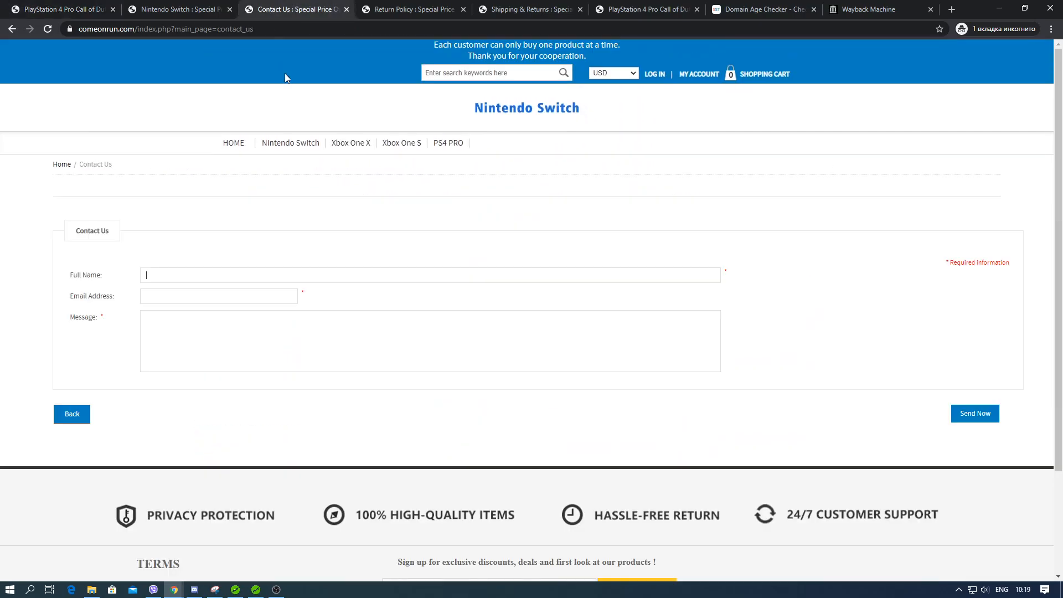
{"action": "scroll", "scroll_direction": "down", "scroll_amount": 3}
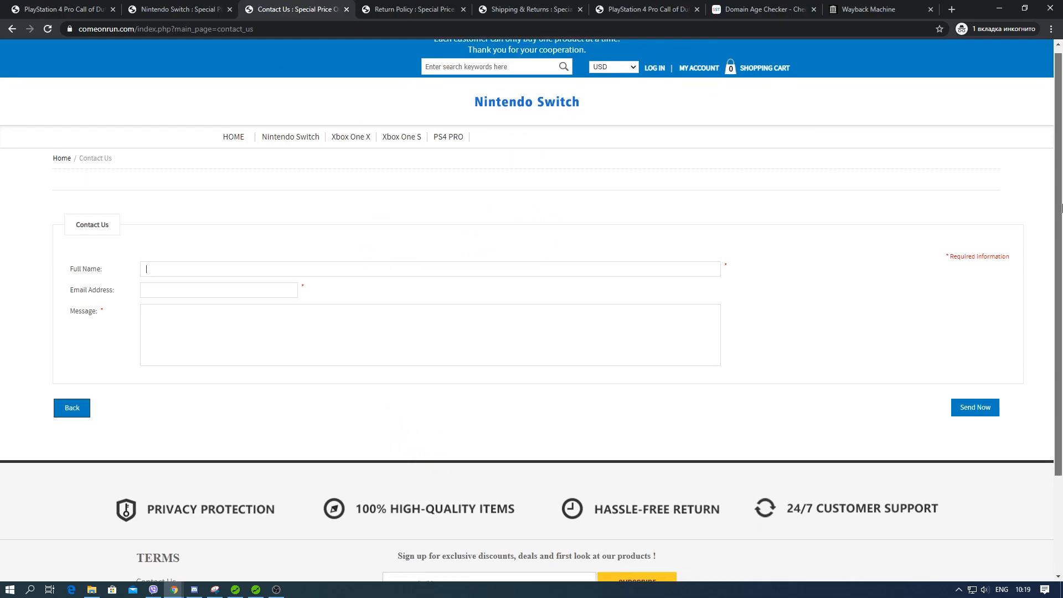
{"action": "scroll", "scroll_direction": "down", "scroll_amount": 3}
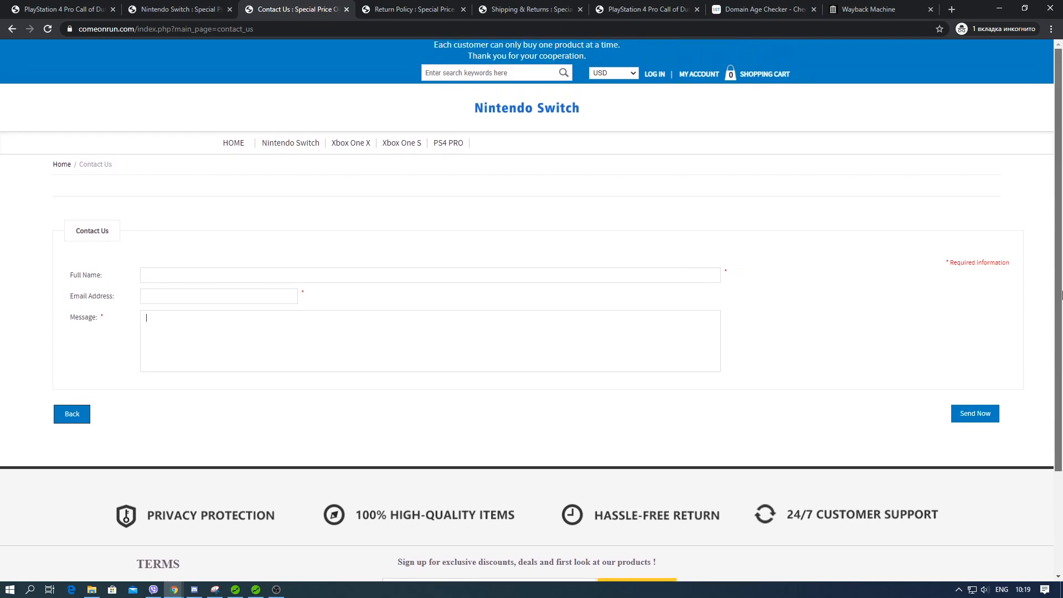
{"action": "scroll", "scroll_direction": "down", "scroll_amount": 3}
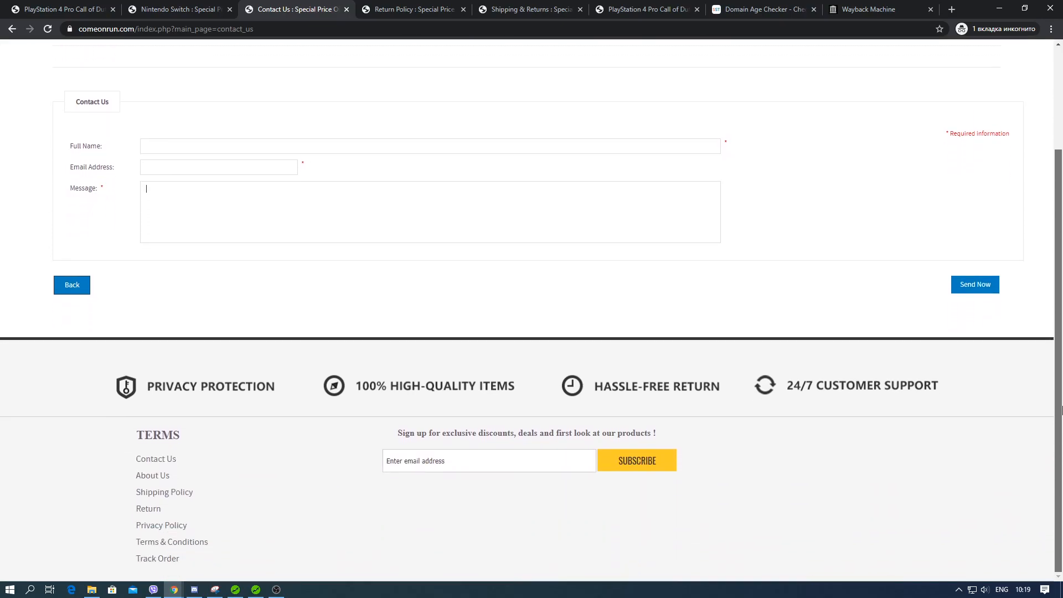
{"action": "scroll", "scroll_direction": "up", "scroll_amount": 3}
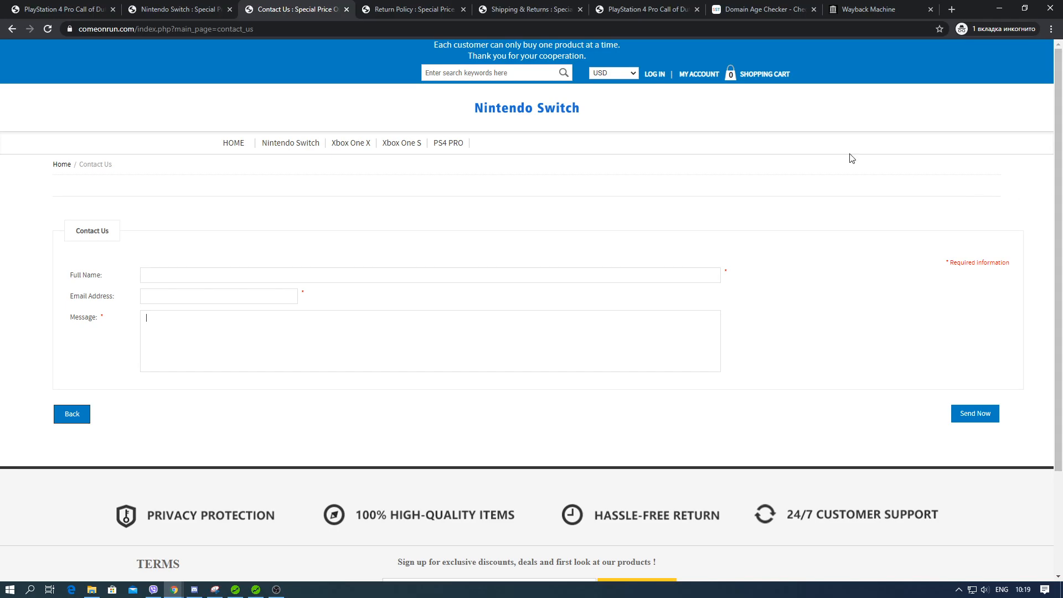
{"action": "left_click", "coordinate": [412, 9]}
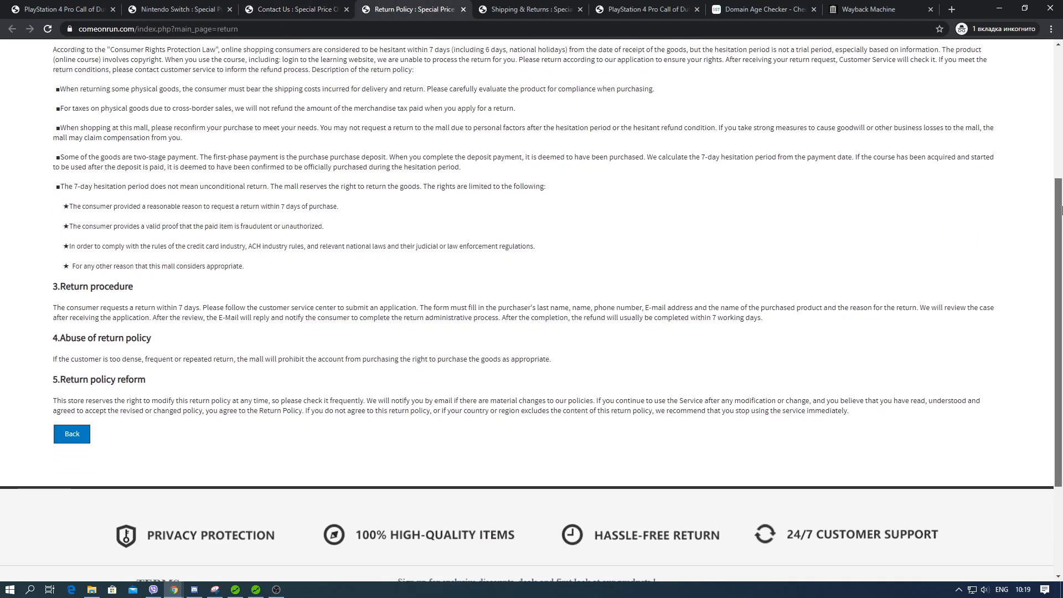
Check Shipping & Returns, the 2017-06-22 domain registration date, and the empty Wayback Machine archive.
{"action": "scroll", "scroll_direction": "up", "scroll_amount": 3}
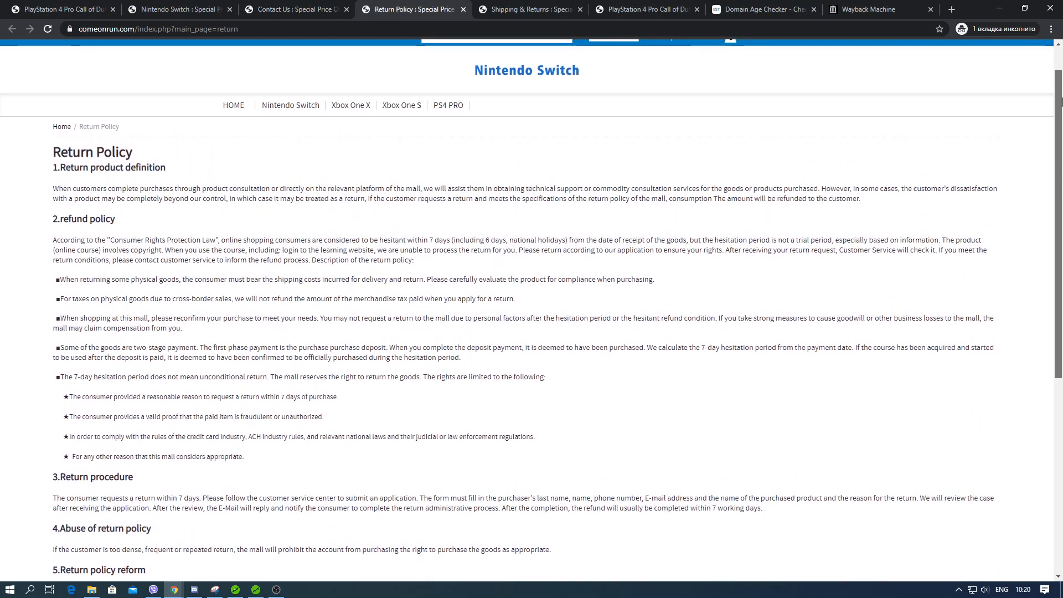
{"action": "left_click", "coordinate": [528, 9]}
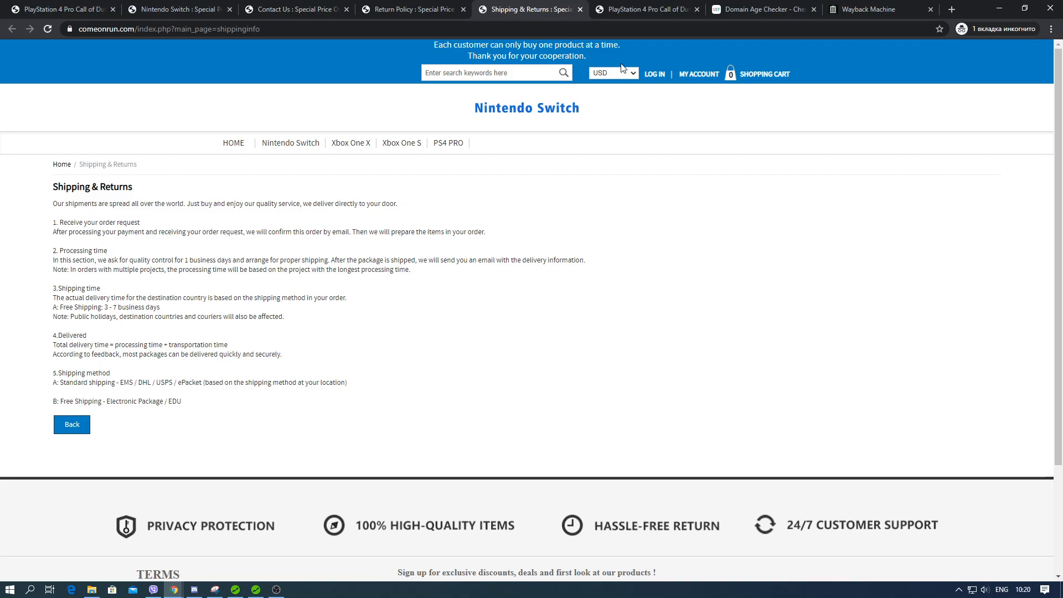
{"action": "left_click", "coordinate": [758, 9]}
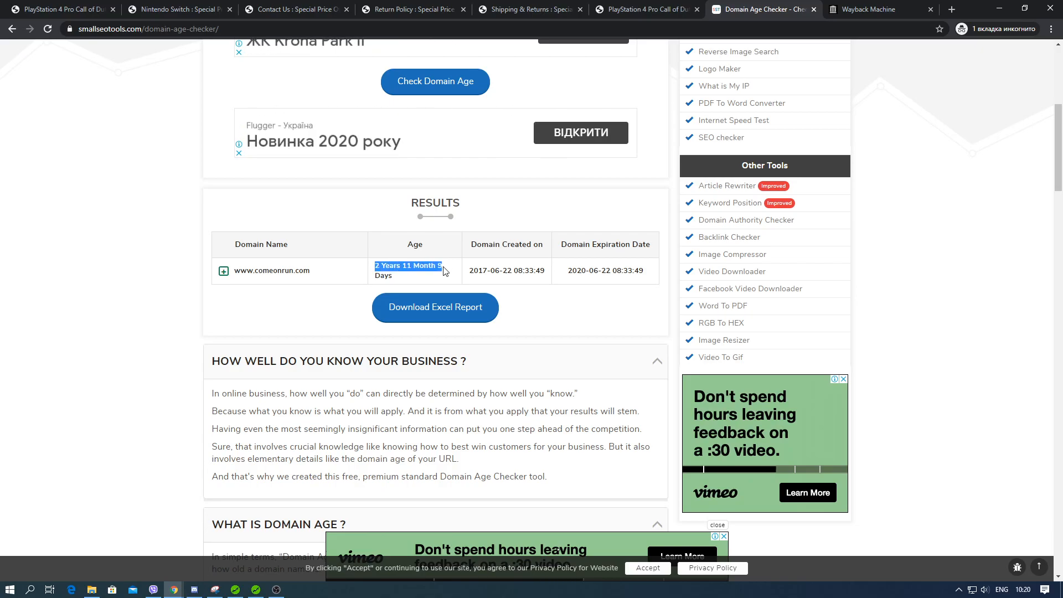
{"action": "left_click", "coordinate": [875, 9]}
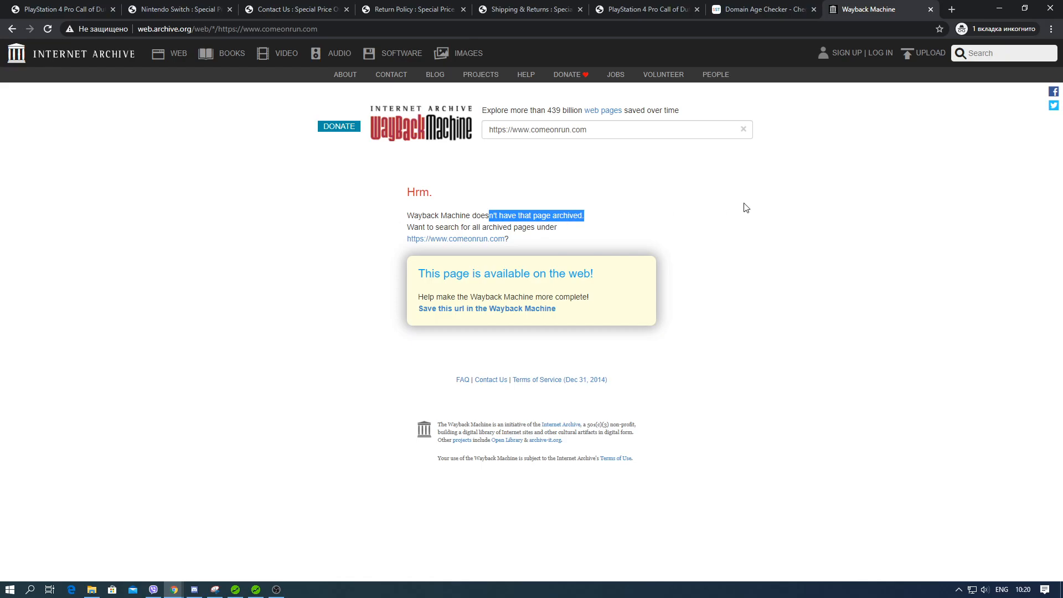
{"action": "mouse_move", "coordinate": [663, 191]}
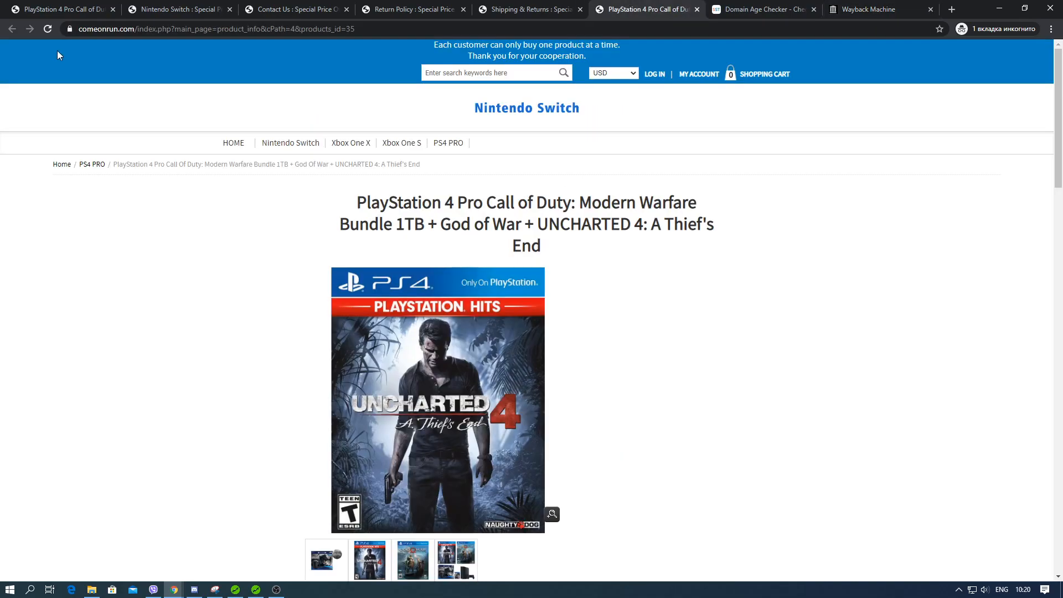
{"action": "mouse_move", "coordinate": [600, 240]}
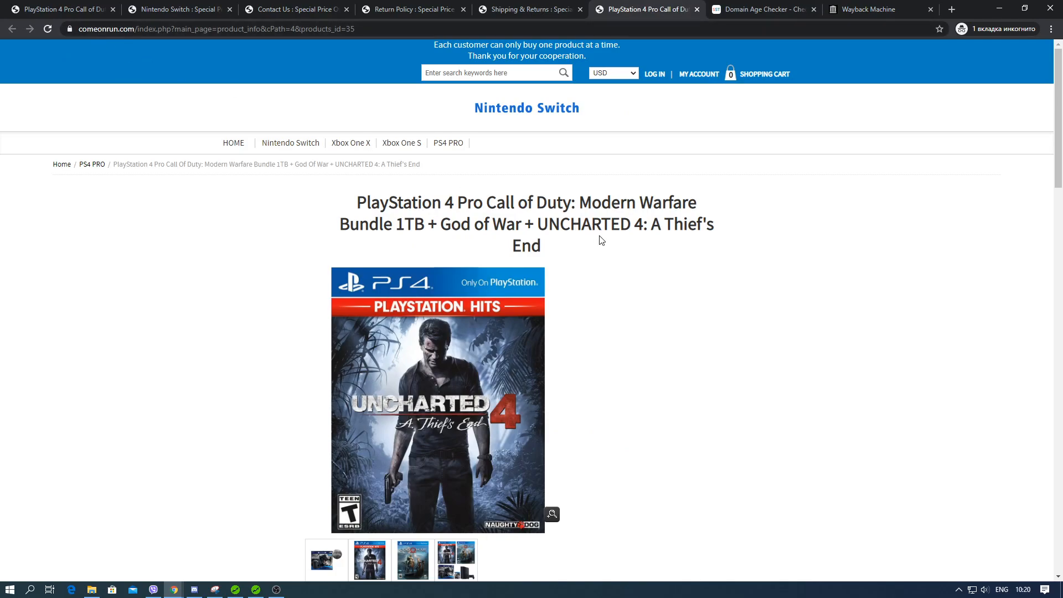
Recheck the bundle's $99.00 price and one-day countdown offer, then return to the page top.
{"action": "scroll", "scroll_direction": "down", "scroll_amount": 3}
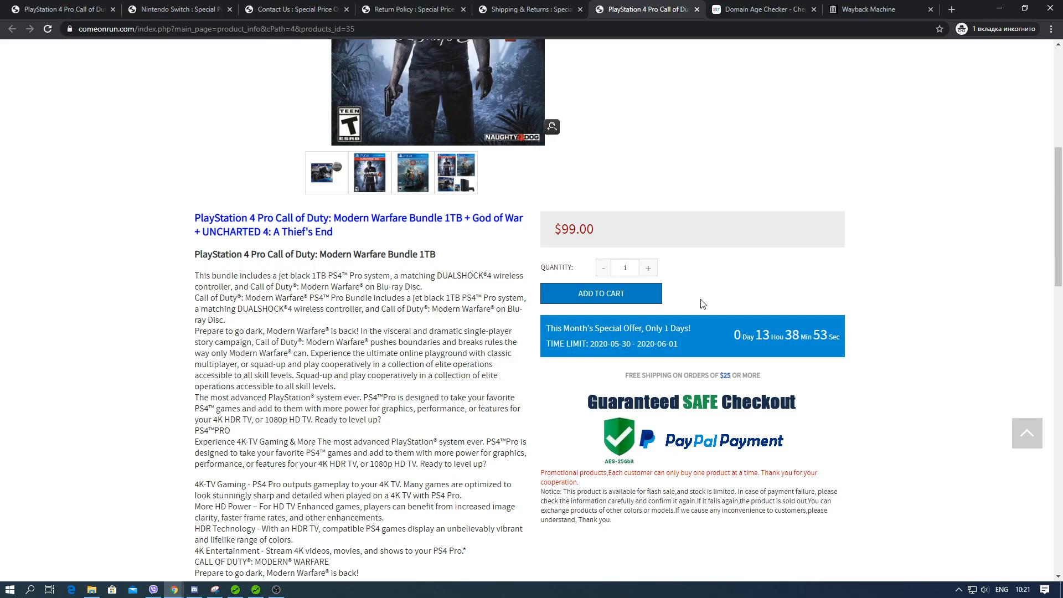
{"action": "scroll", "scroll_direction": "up", "scroll_amount": 3}
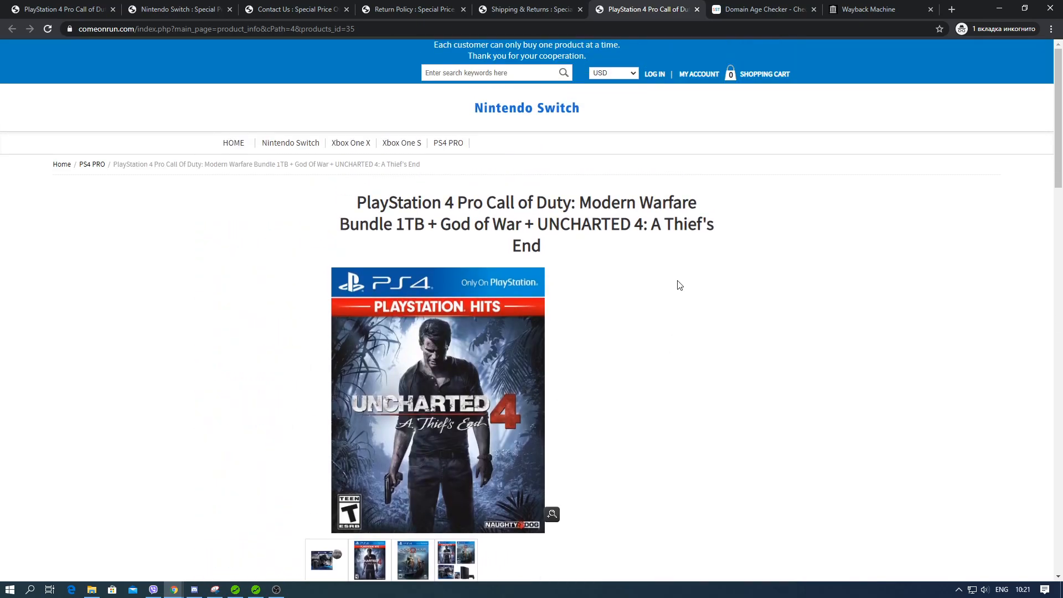
{"action": "mouse_move", "coordinate": [708, 271]}
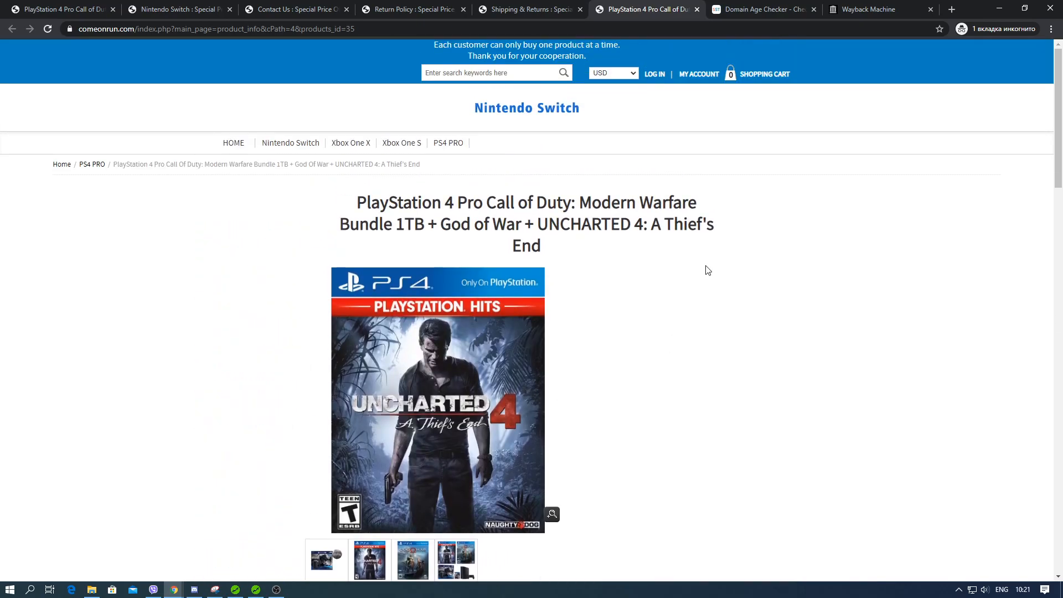